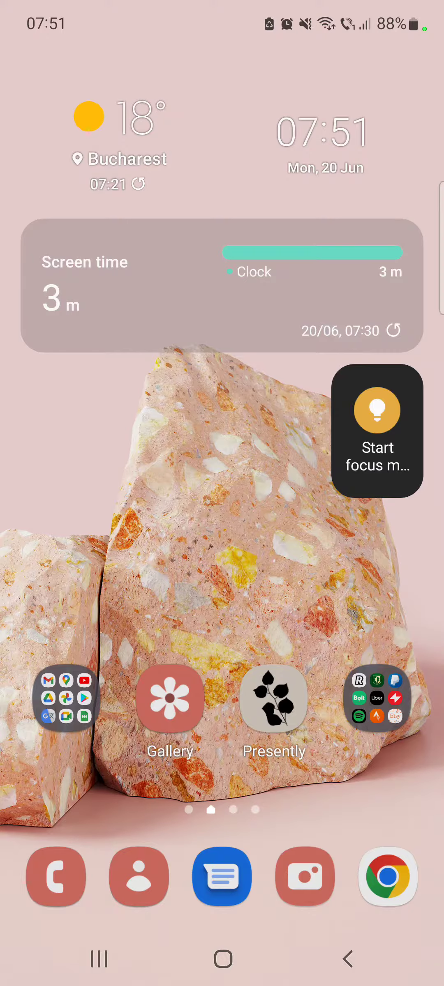
Launch YouTube from the home screen to its Home feed
{"action": "left_click", "coordinate": [63, 698]}
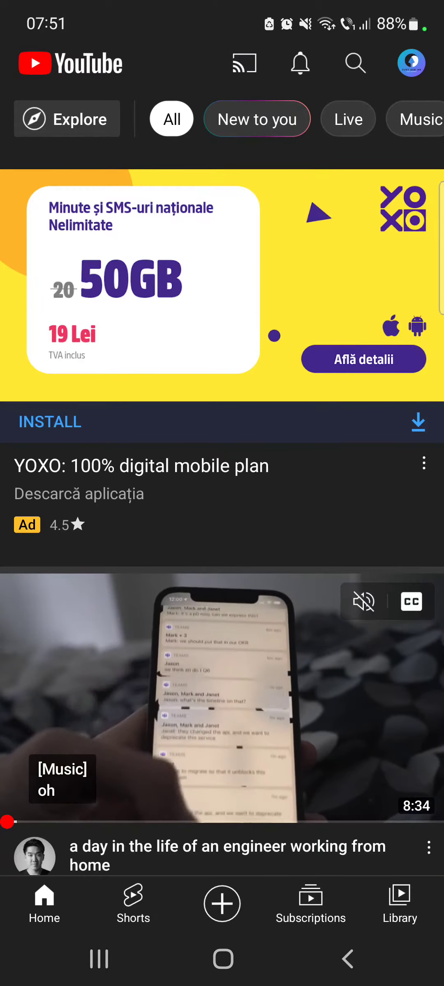
Start a new Short from the create menu
{"action": "left_click", "coordinate": [222, 903]}
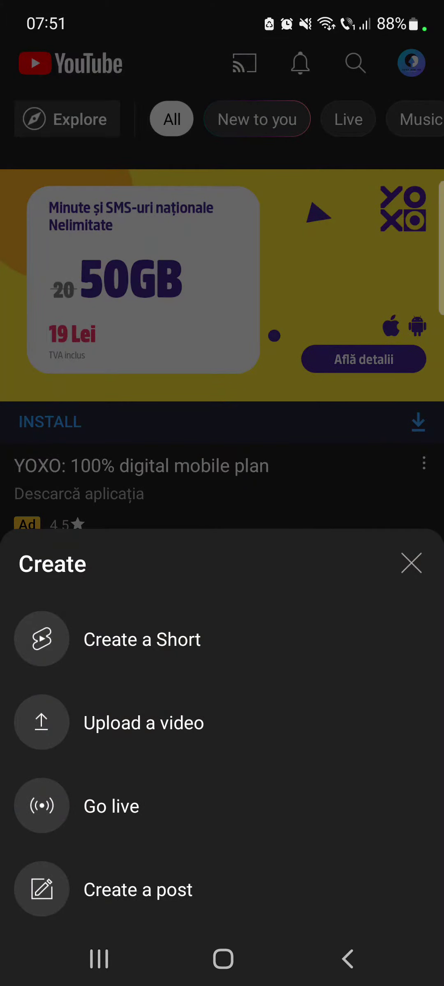
{"action": "left_click", "coordinate": [411, 563]}
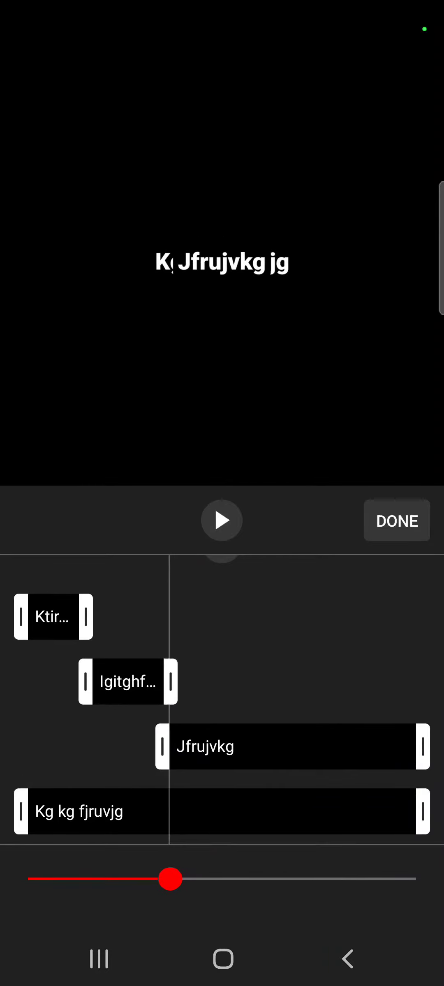
Shorten Jfrujvkg, start Kg kg fjruvjg after it, and preview the caption timing
{"action": "left_click_drag", "start_coordinate": [427, 746], "coordinate": [282, 746]}
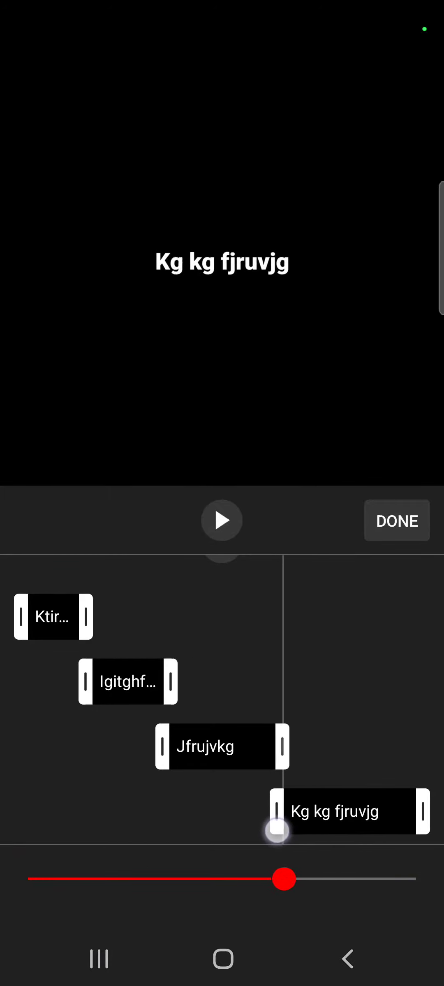
{"action": "left_click_drag", "start_coordinate": [284, 878], "coordinate": [104, 878]}
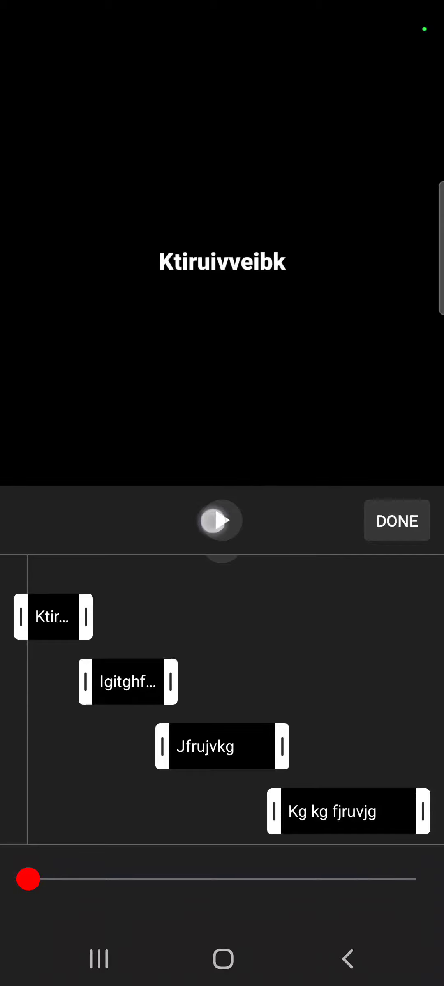
{"action": "left_click", "coordinate": [221, 521]}
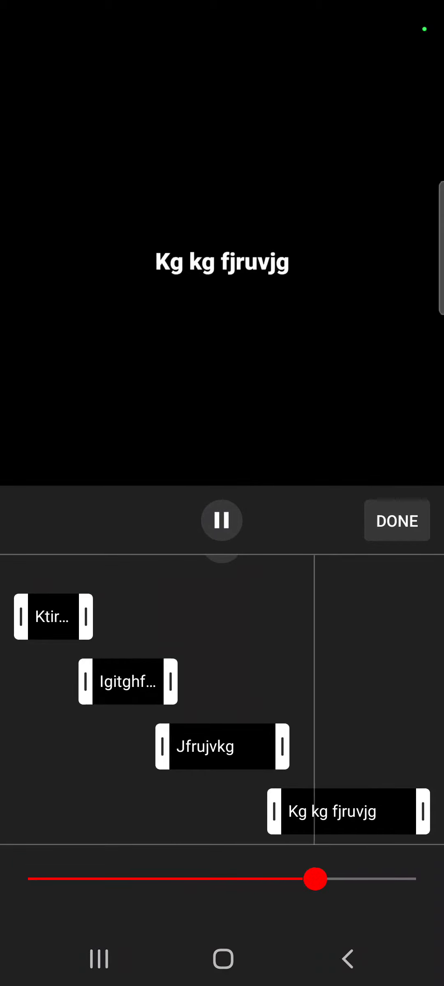